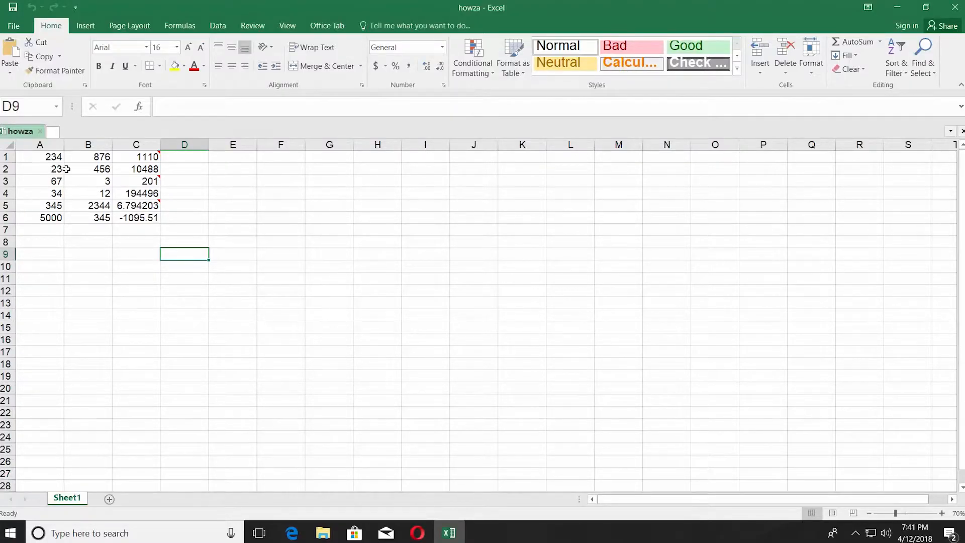
Show all comments from the Review tab, displaying the amount, multiplication and Howza notes.
{"action": "left_click", "coordinate": [252, 25]}
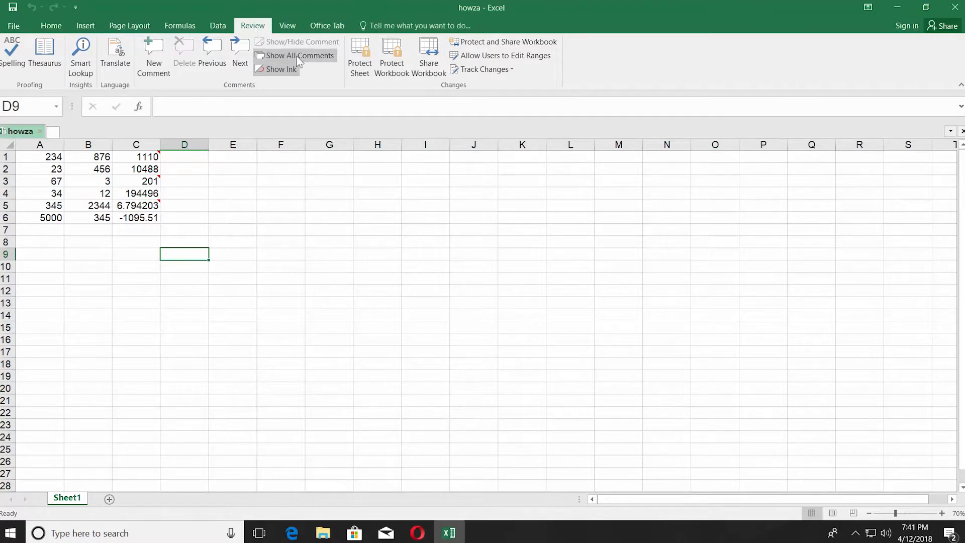
{"action": "left_click", "coordinate": [299, 55]}
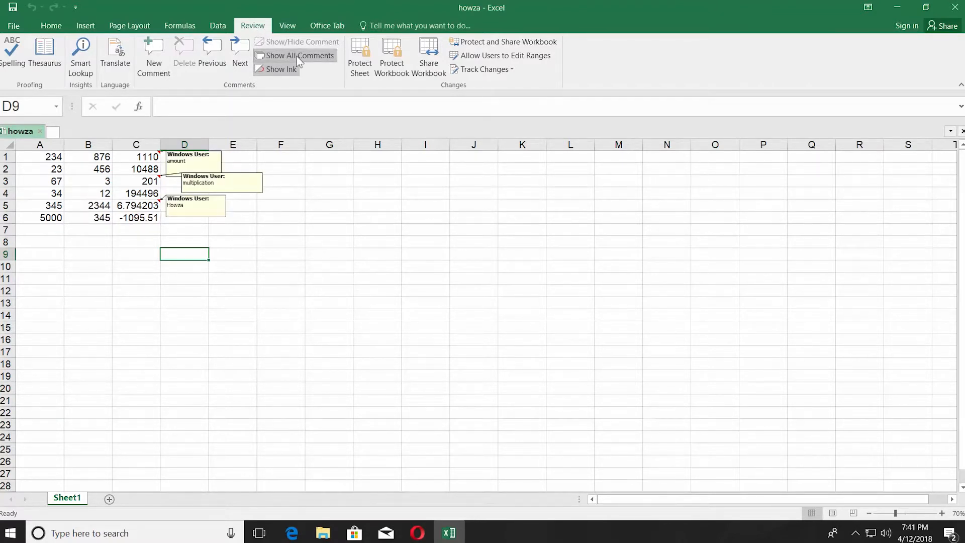
Open Page Setup's Sheet tab via the Page Layout Sheet Options launcher.
{"action": "left_click", "coordinate": [129, 25]}
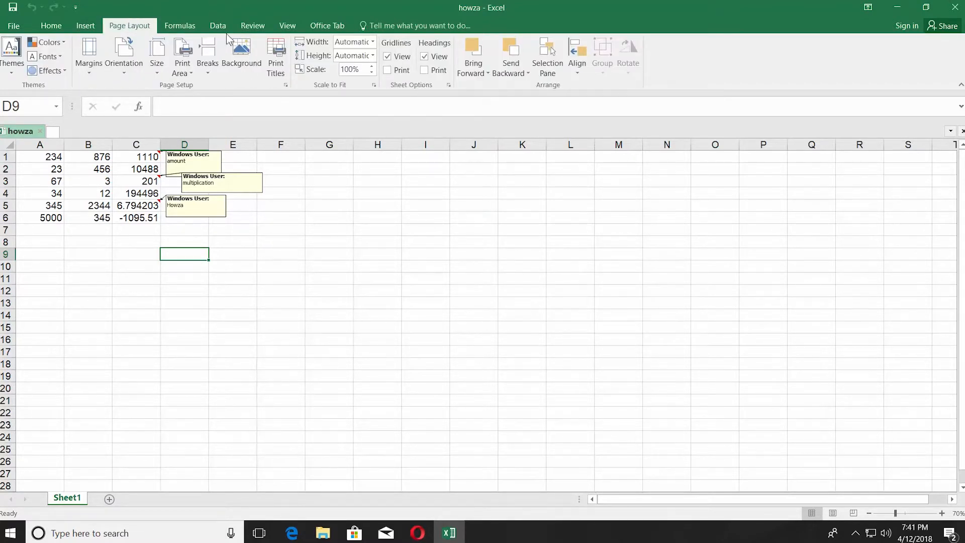
{"action": "left_click", "coordinate": [449, 85]}
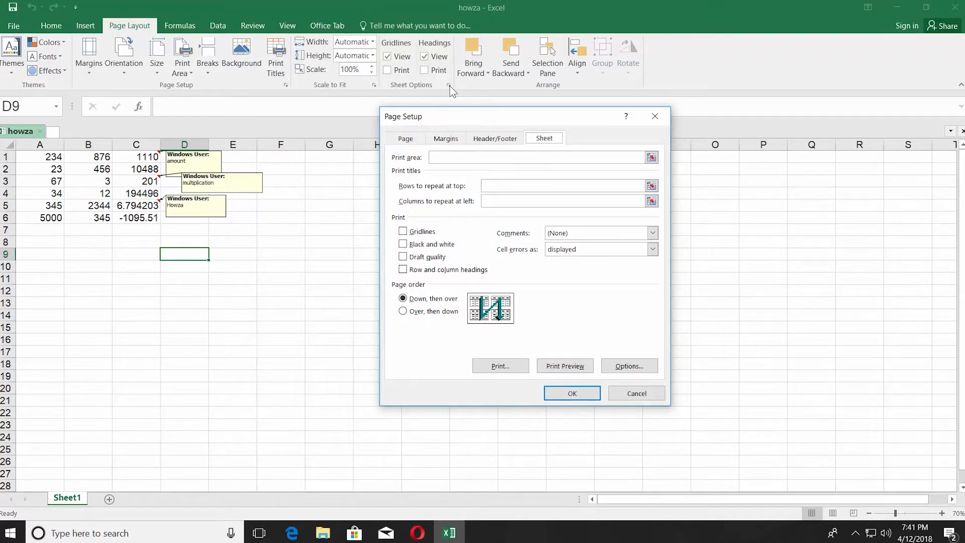
Set comments to print 'As displayed on sheet' and confirm Page Setup.
{"action": "left_click", "coordinate": [652, 233]}
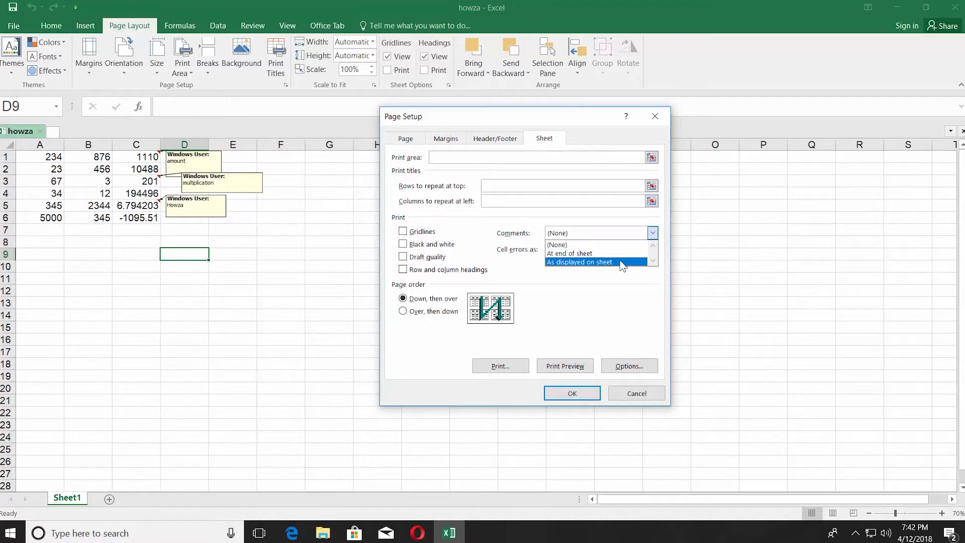
{"action": "left_click", "coordinate": [579, 262]}
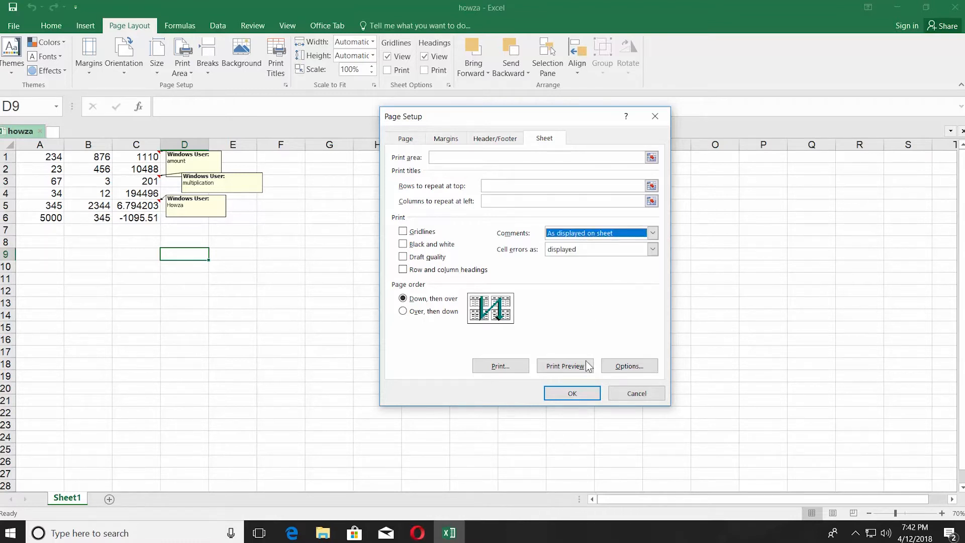
{"action": "left_click", "coordinate": [570, 393]}
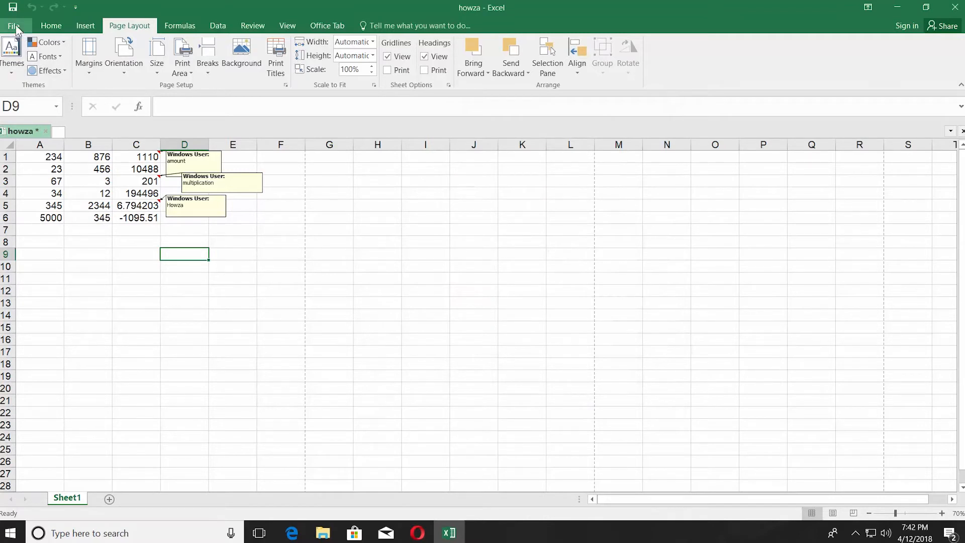
Open the File menu's Print preview showing the table with its three comments.
{"action": "left_click", "coordinate": [14, 25]}
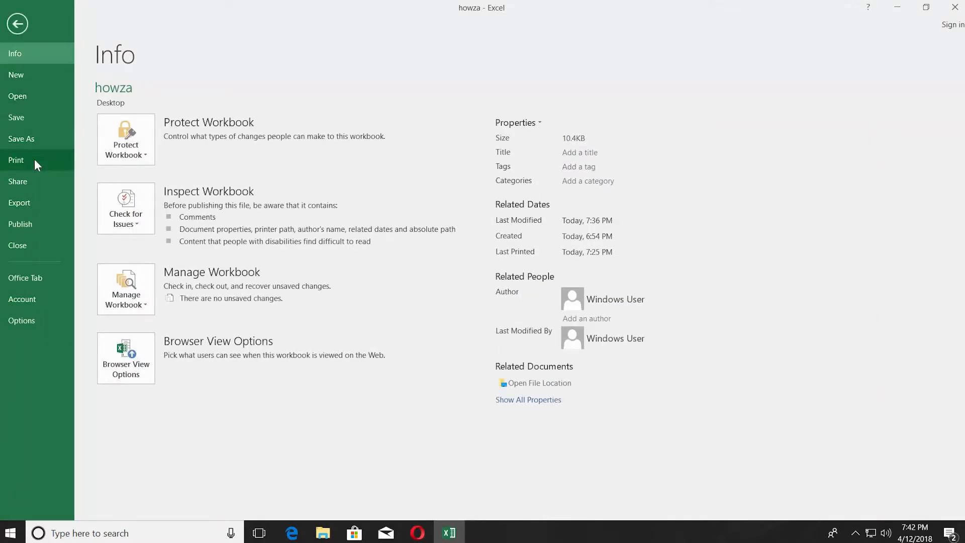
{"action": "left_click", "coordinate": [16, 160]}
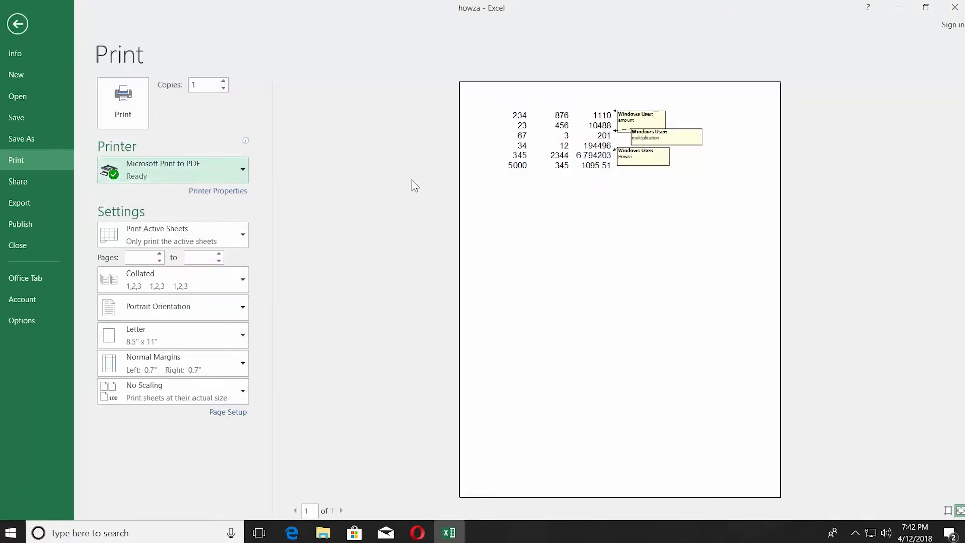